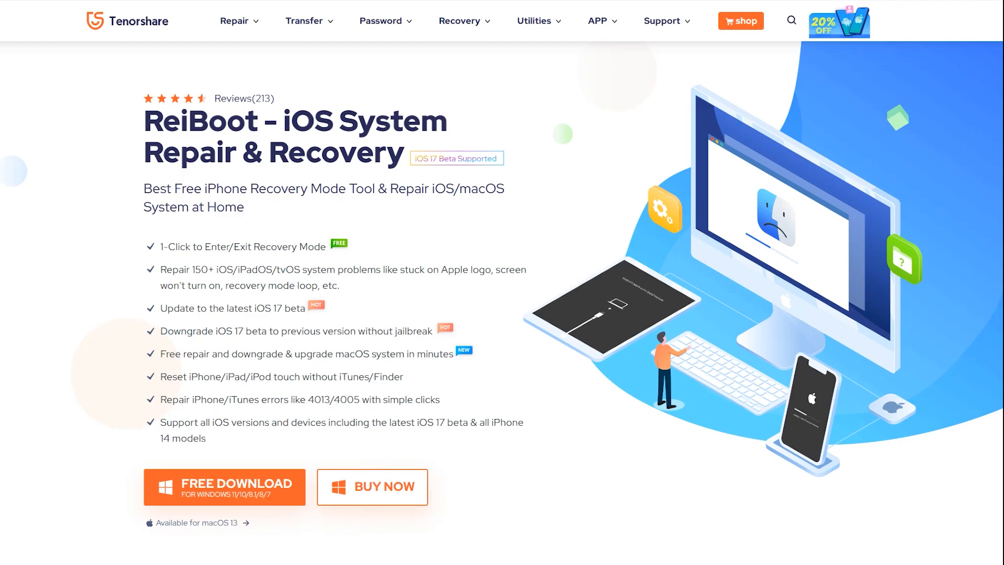
Highlight the review and customer statistics, then show the Update Problem category ReiBoot can fix.
drag(147, 121, 359, 121)
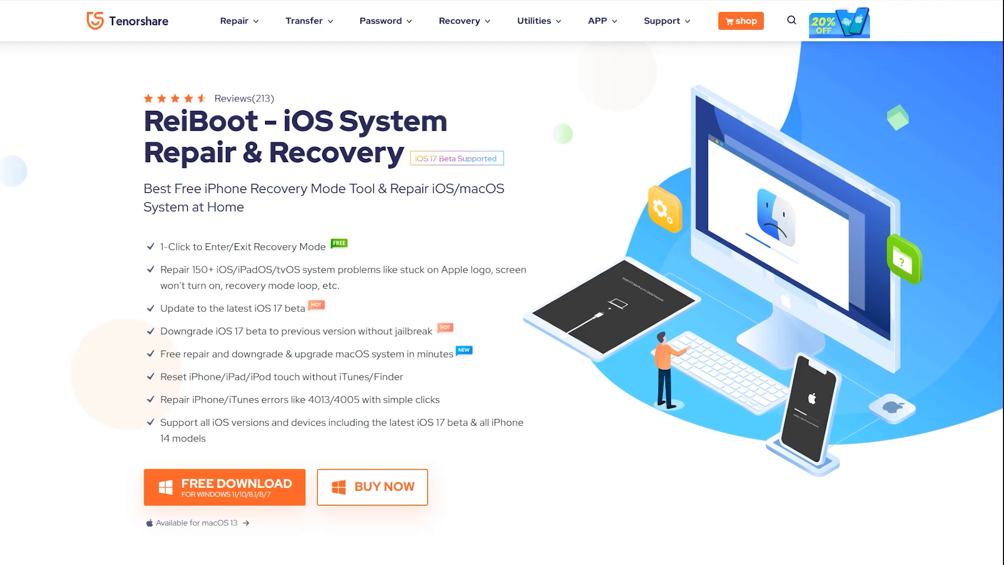
drag(145, 188, 246, 208)
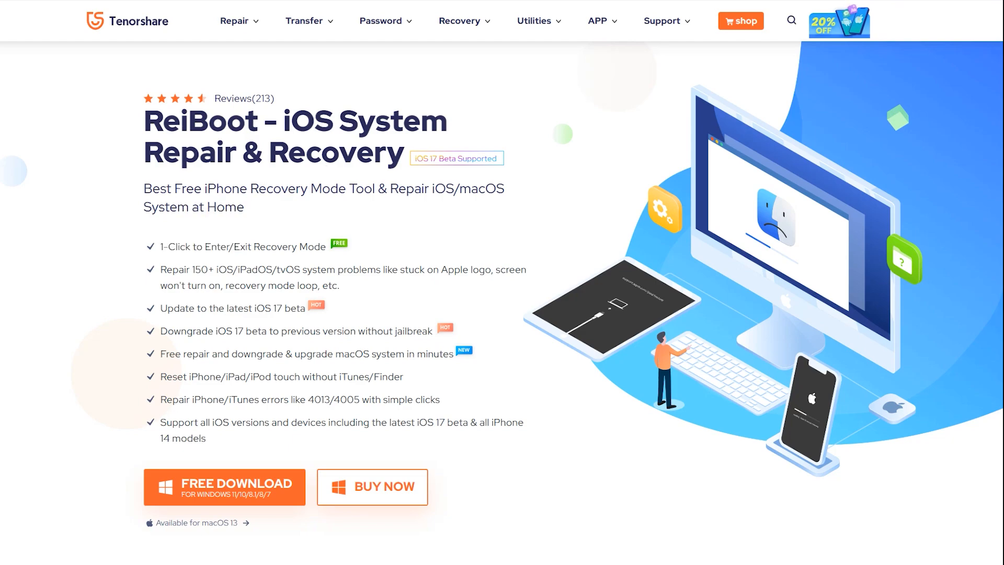
double_click(244, 247)
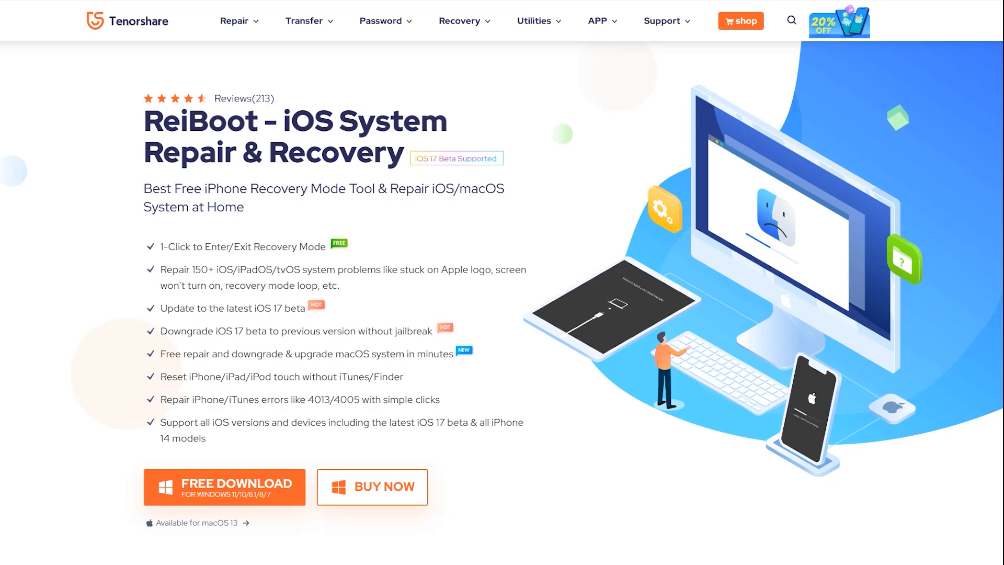
double_click(244, 98)
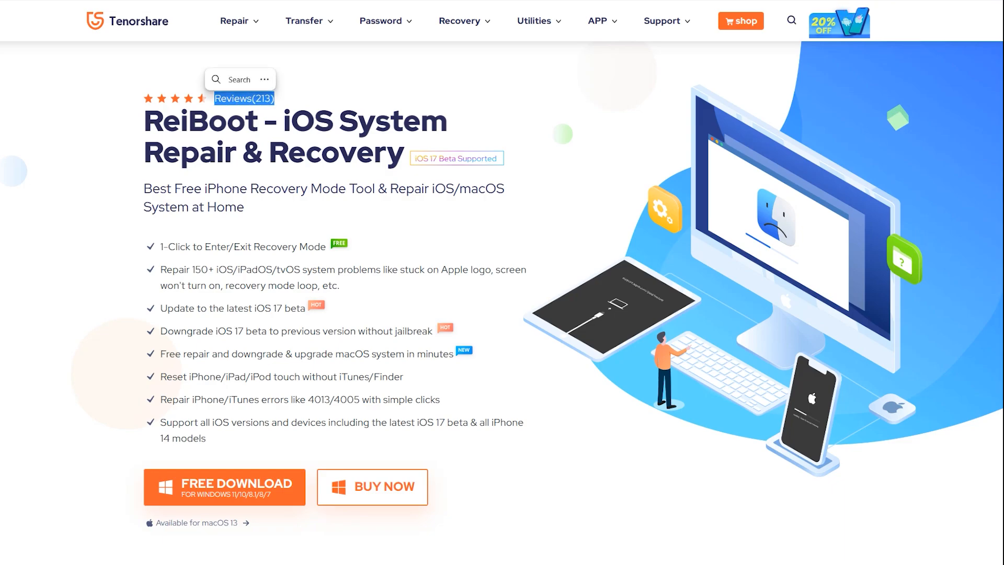
scroll(down, 3)
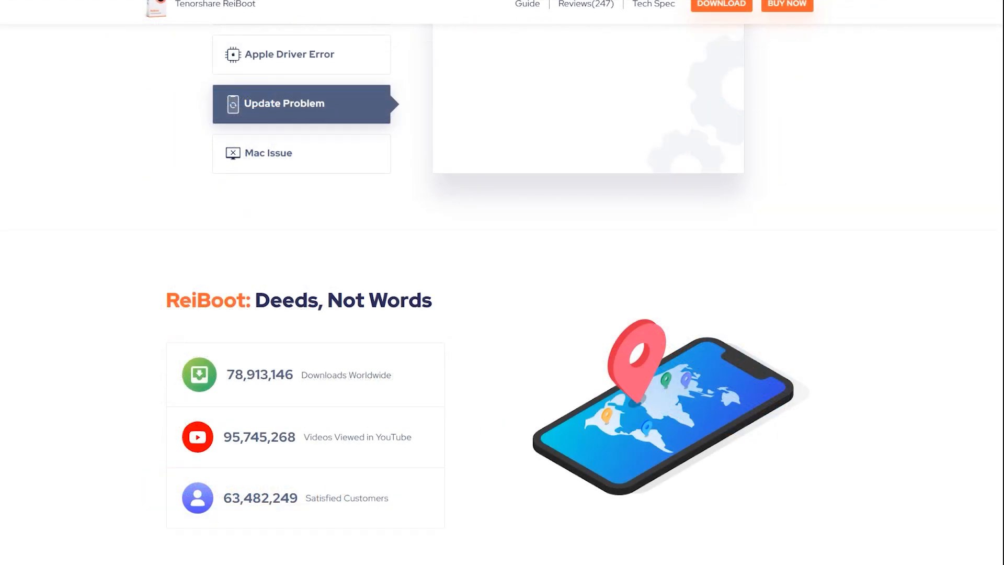
click(720, 4)
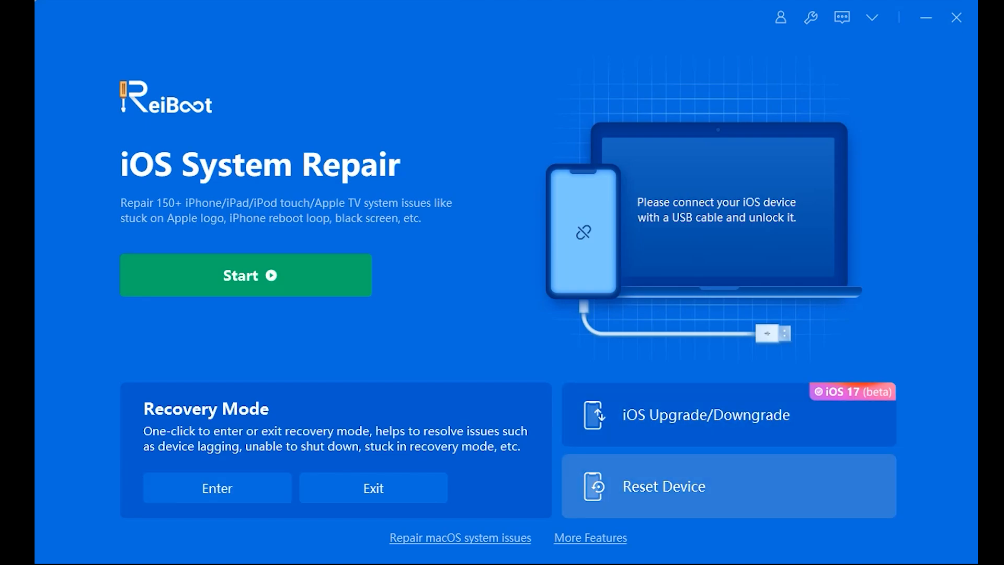
View the Reset Device options, then go back to the repair home showing the iPhone 6 connected.
click(706, 414)
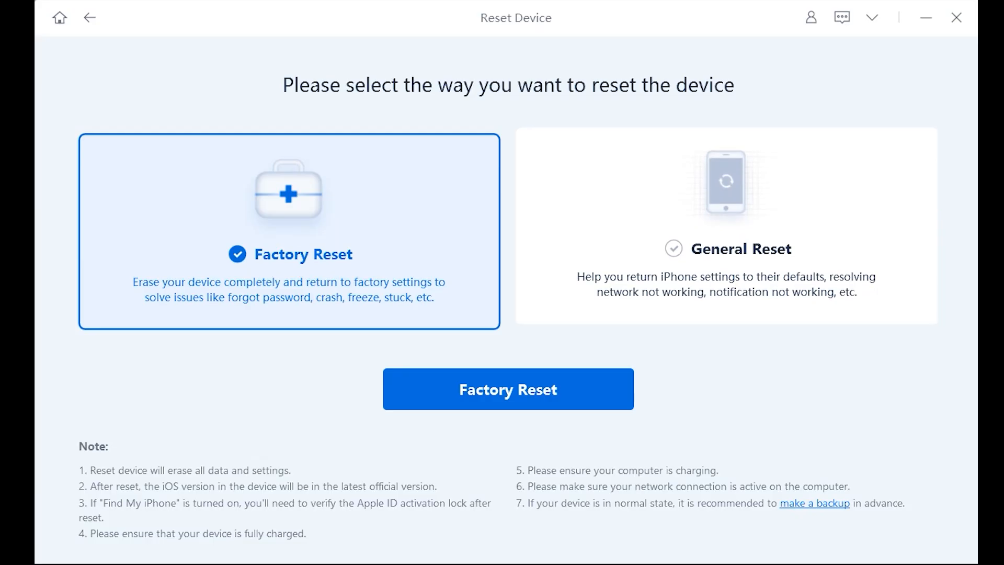
click(89, 18)
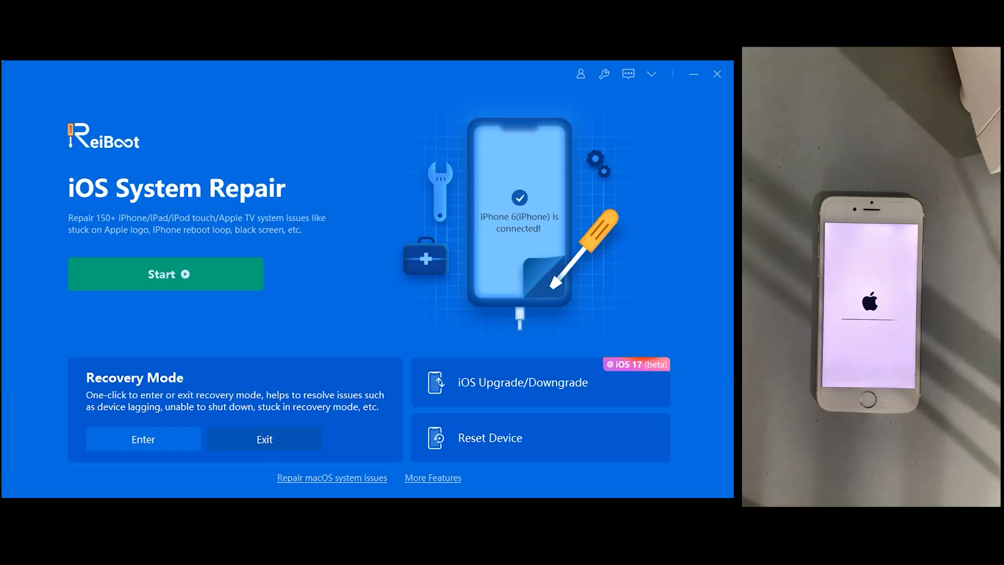
Start Standard Repair for the iPhone 6 and download the matching 12.5.7 firmware.
click(166, 274)
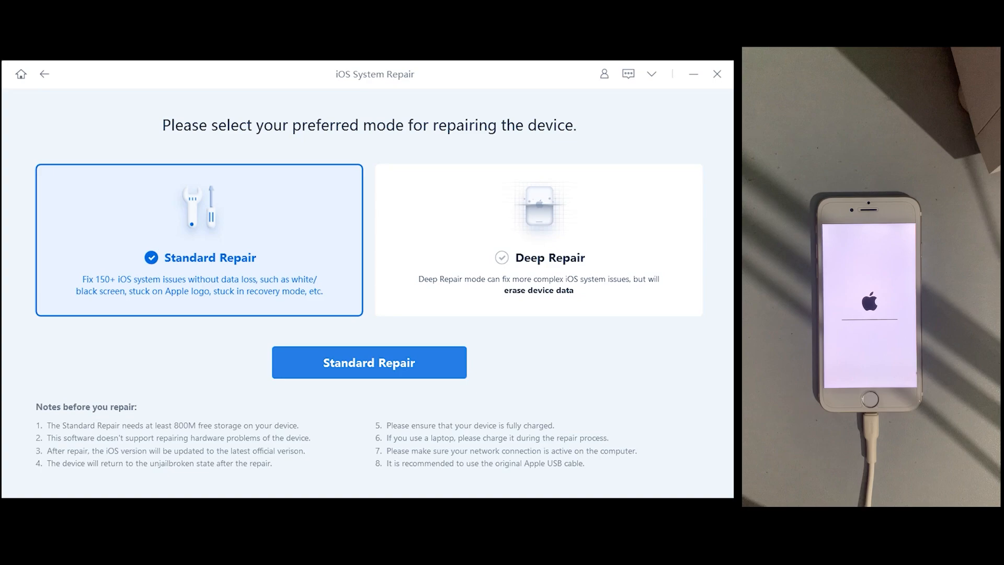
click(370, 362)
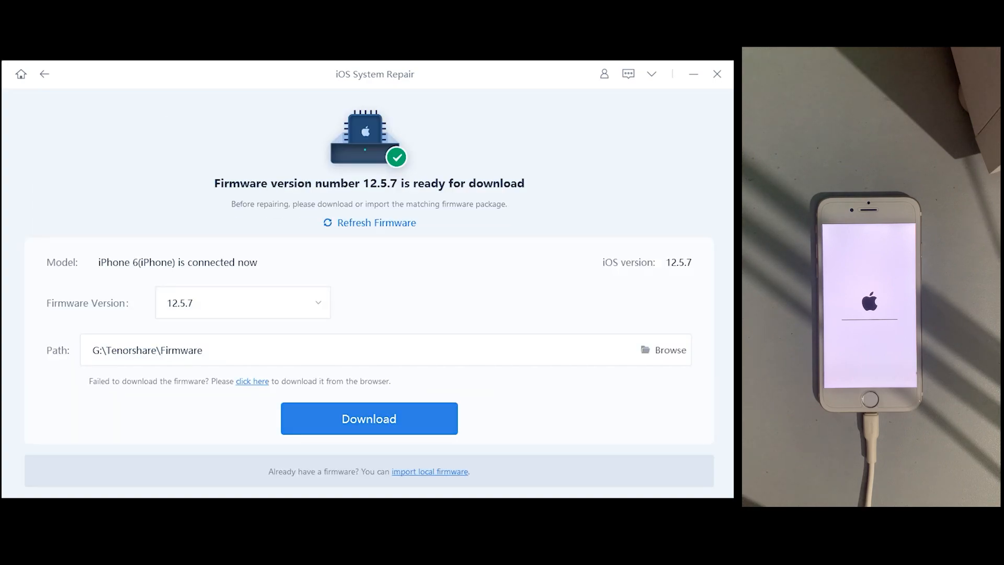
click(370, 418)
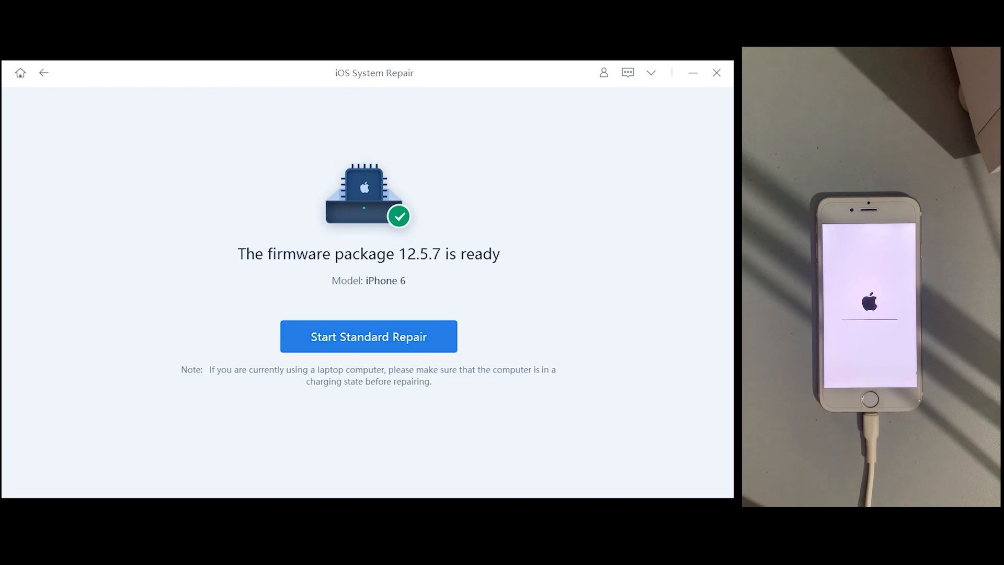
click(368, 336)
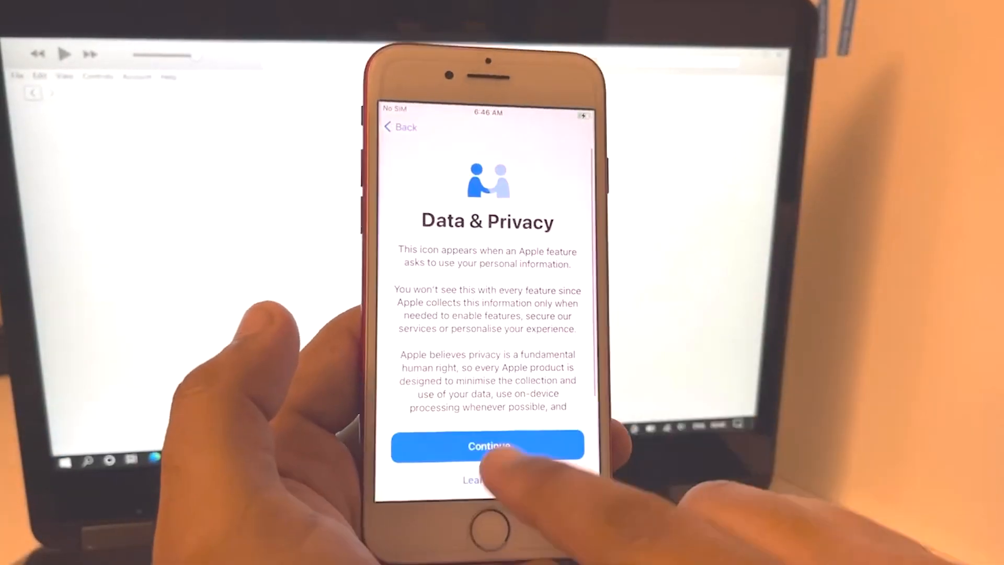
Continue past Data & Privacy and dismiss the Welcome to App Library popup.
click(487, 446)
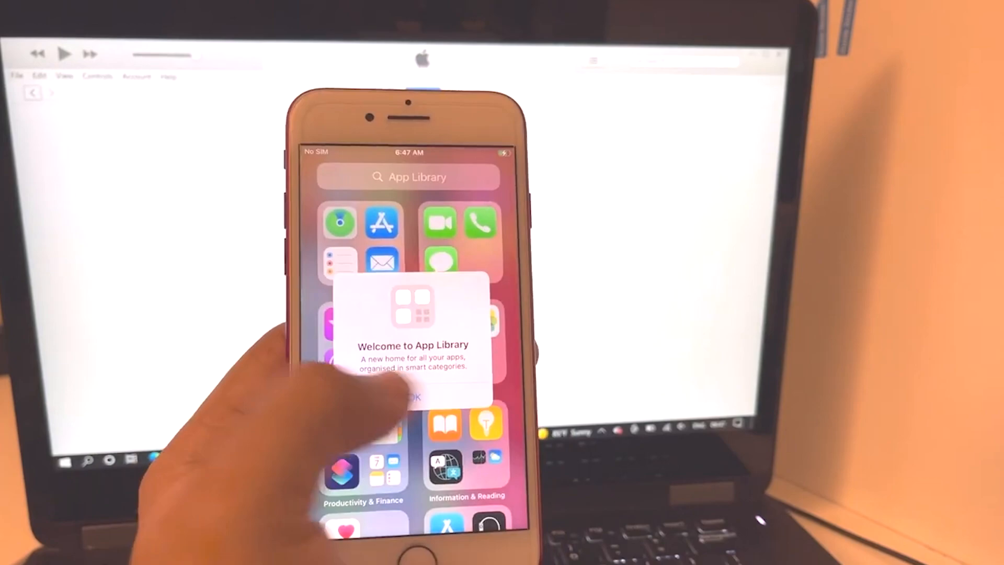
click(413, 395)
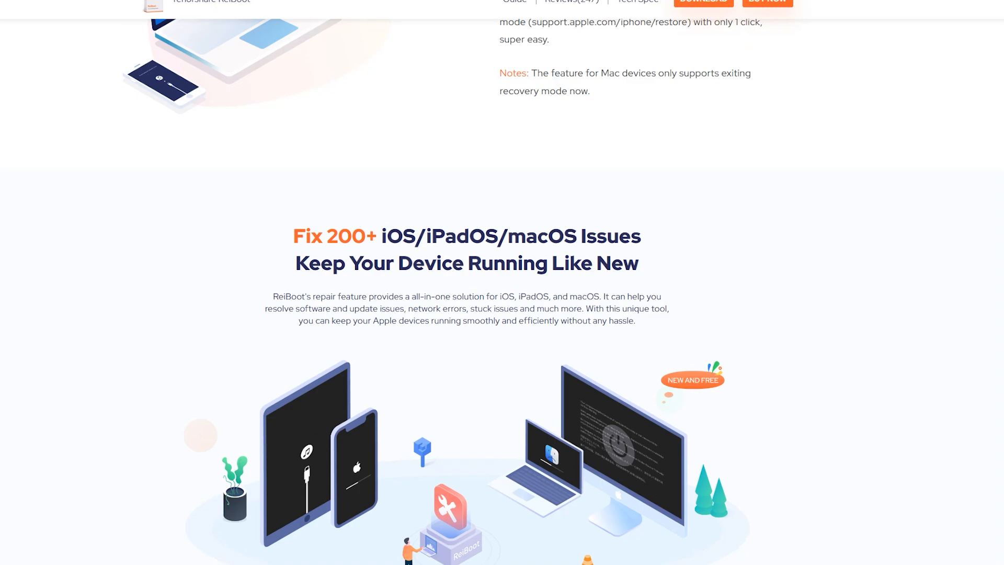
Scroll through the ReiBoot page sections back to the top header.
scroll(down, 3)
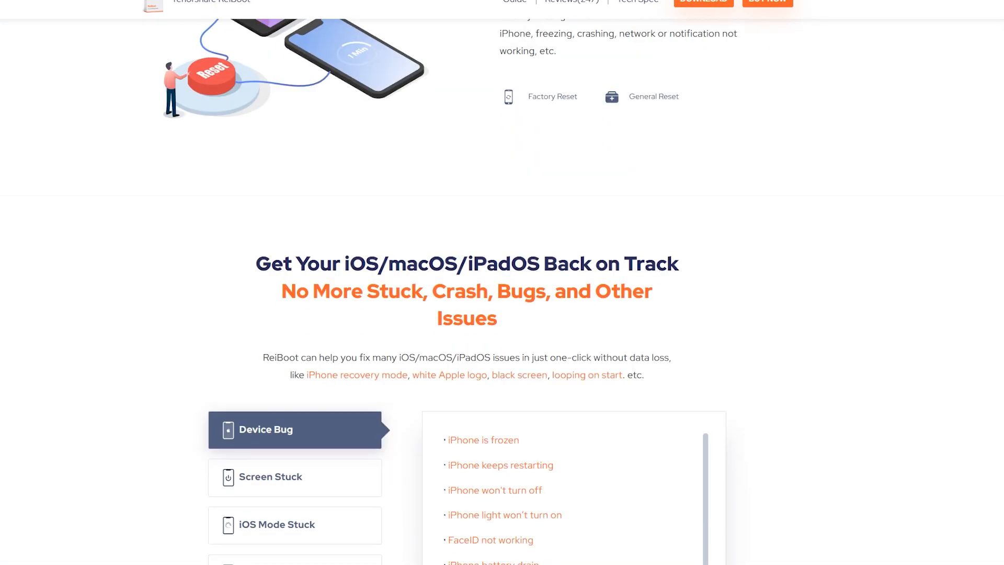
scroll(down, 3)
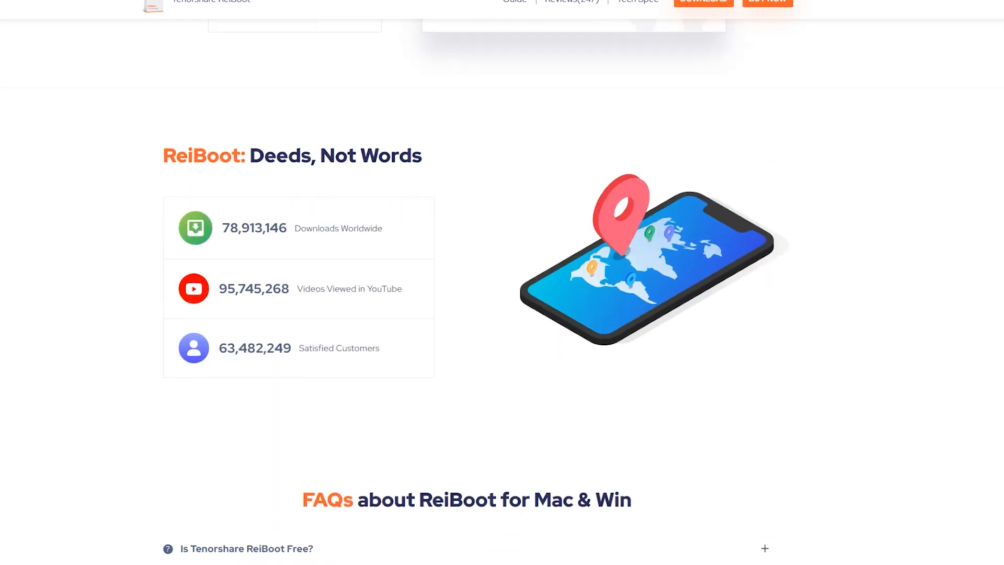
scroll(down, 3)
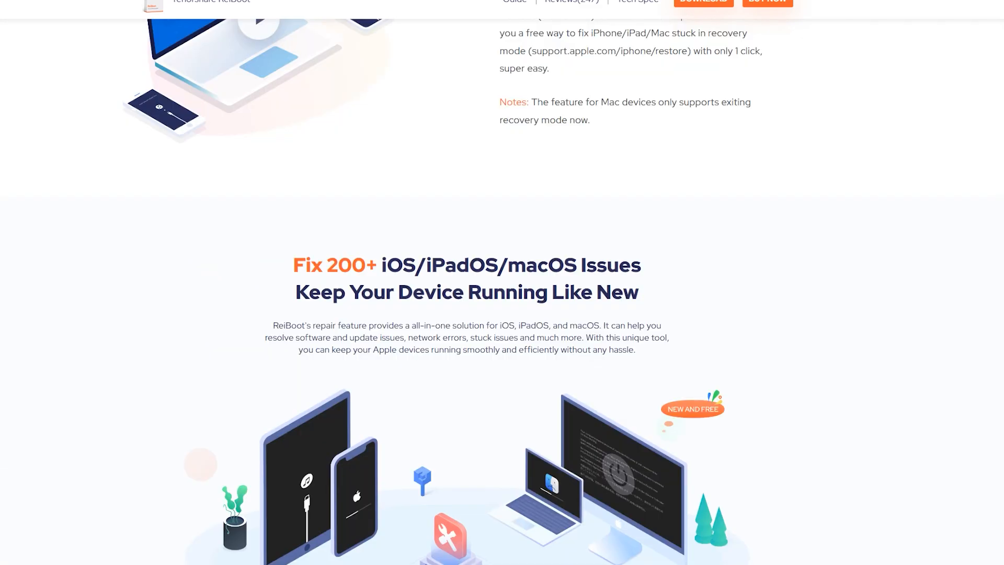
scroll(up, 3)
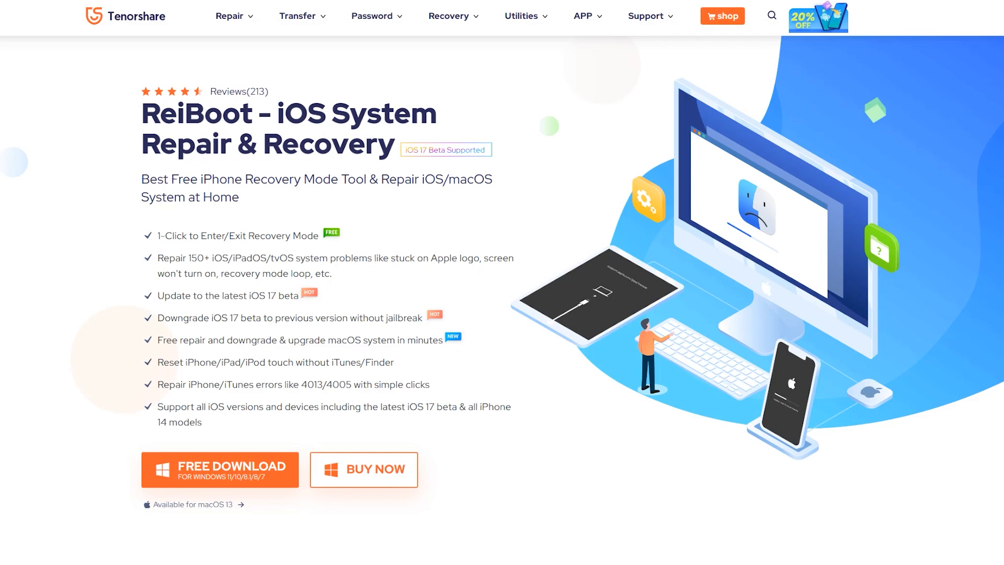